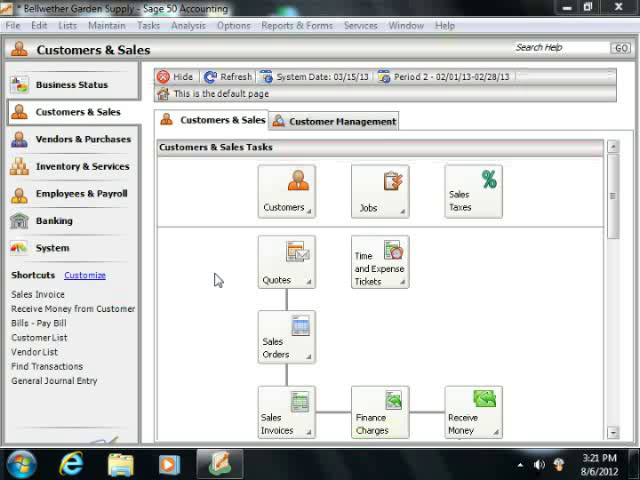
{"action": "mouse_move", "coordinate": [287, 260]}
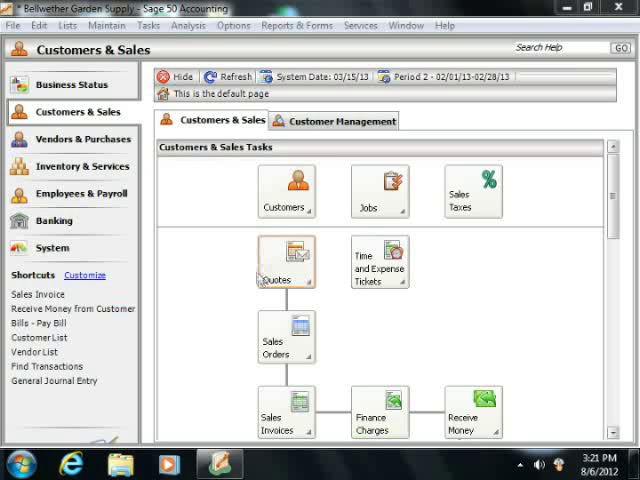
Open Void Checks from the Tasks menu to list checks for account 10200
{"action": "left_click", "coordinate": [150, 29]}
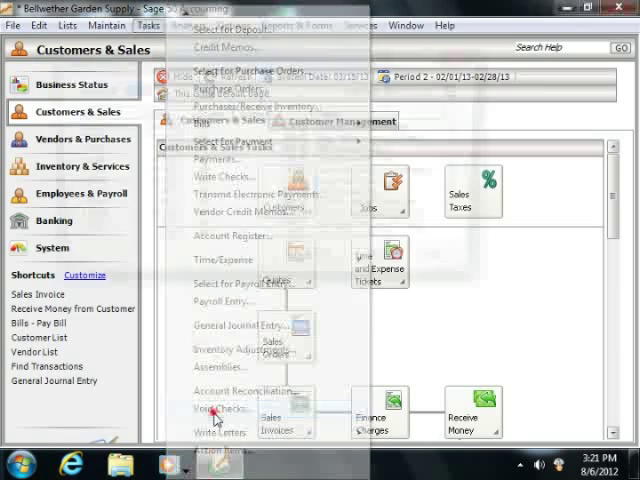
{"action": "left_click", "coordinate": [212, 405]}
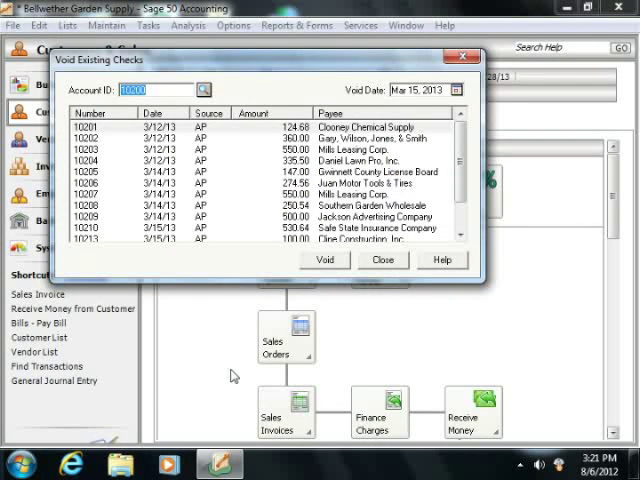
{"action": "mouse_move", "coordinate": [212, 258]}
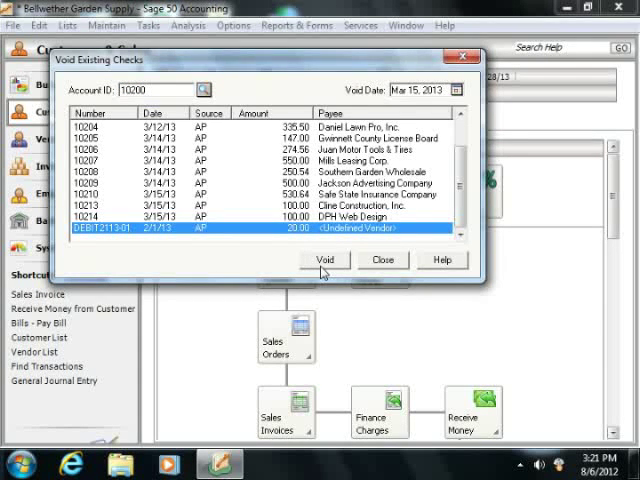
Void the 20.00 check DEBIT2113-01 dated 2/1/13
{"action": "left_click", "coordinate": [324, 260]}
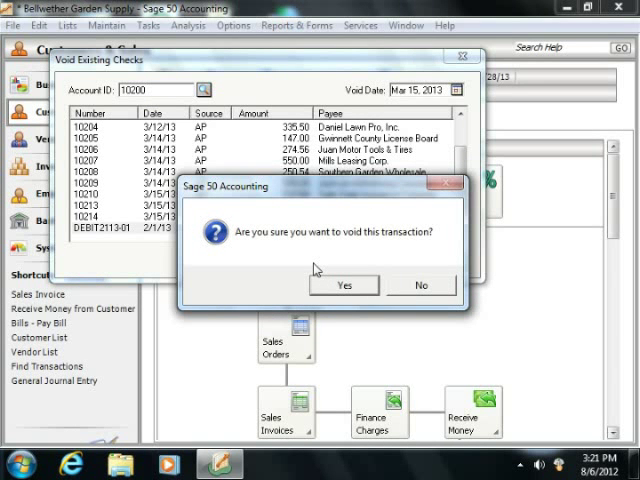
{"action": "mouse_move", "coordinate": [335, 289]}
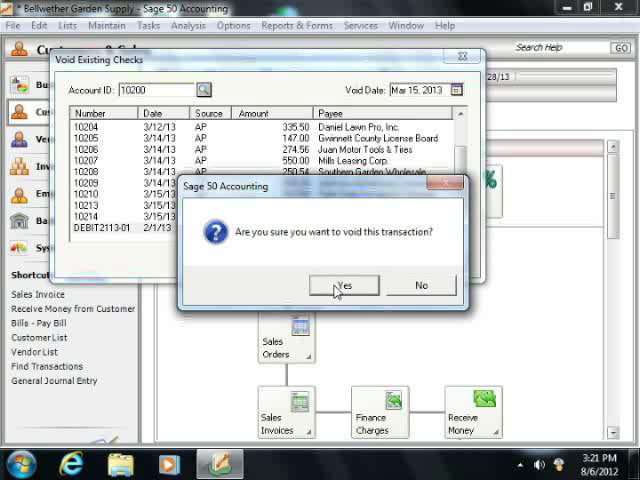
{"action": "mouse_move", "coordinate": [413, 292]}
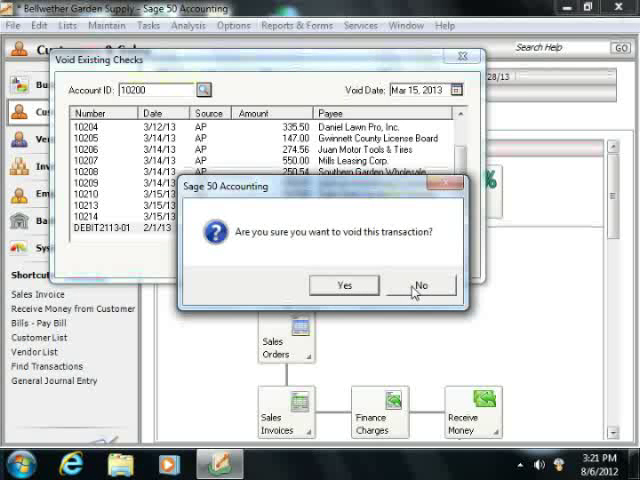
Confirm voiding DEBIT2113-01 and close Void Existing Checks, returning to Customers & Sales
{"action": "left_click", "coordinate": [424, 285]}
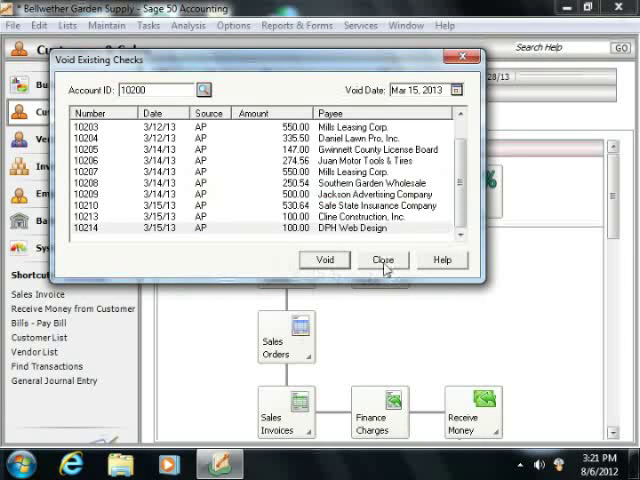
{"action": "left_click", "coordinate": [382, 260]}
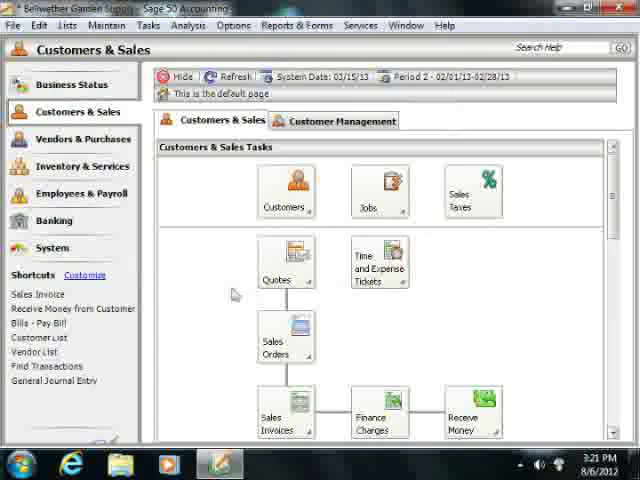